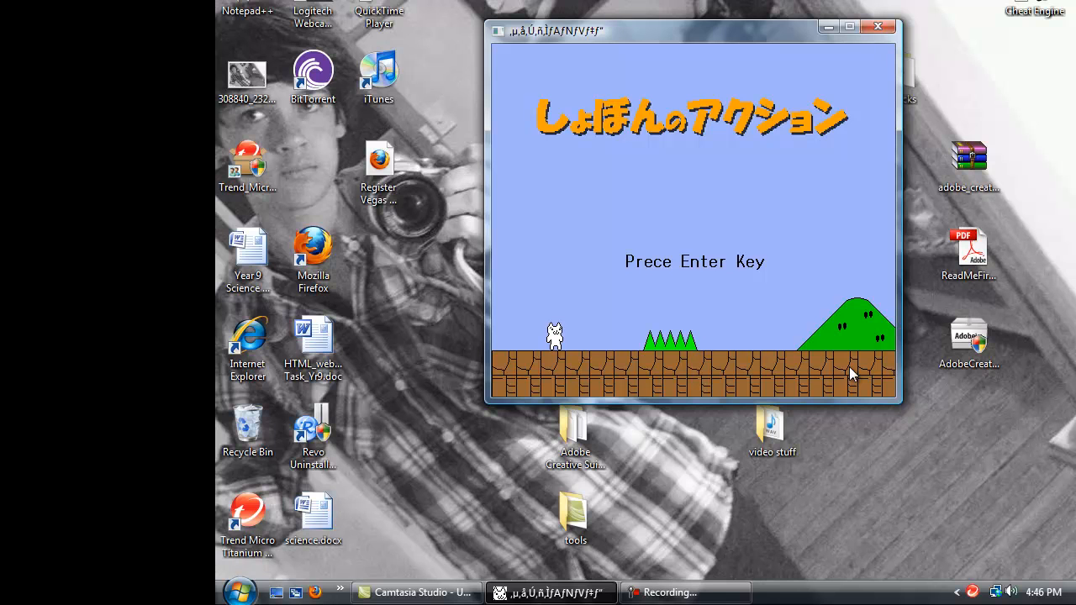
{"action": "mouse_move", "coordinate": [669, 81]}
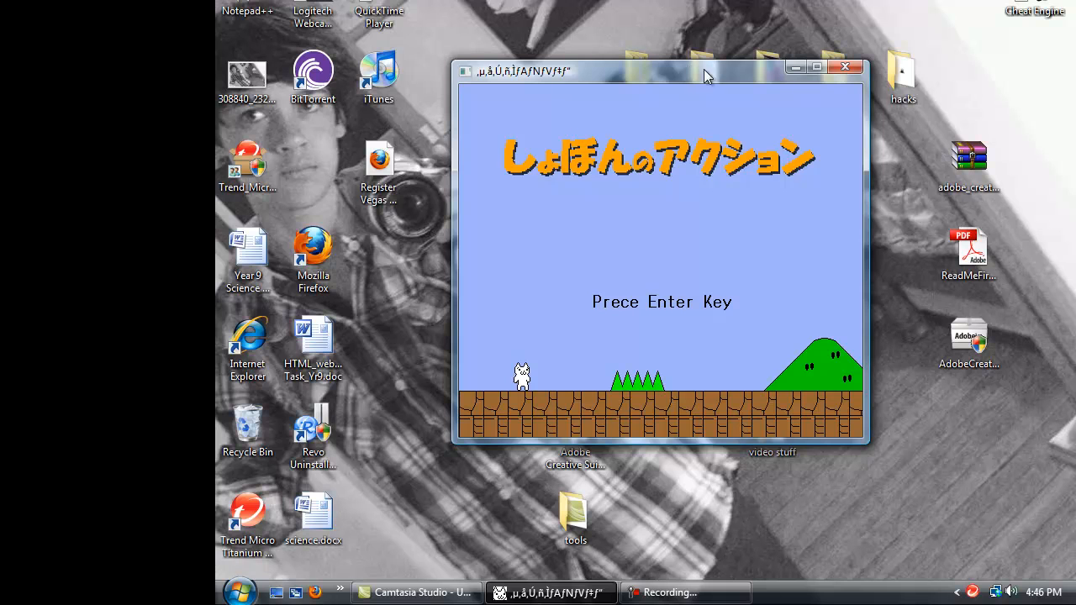
{"action": "mouse_move", "coordinate": [713, 81]}
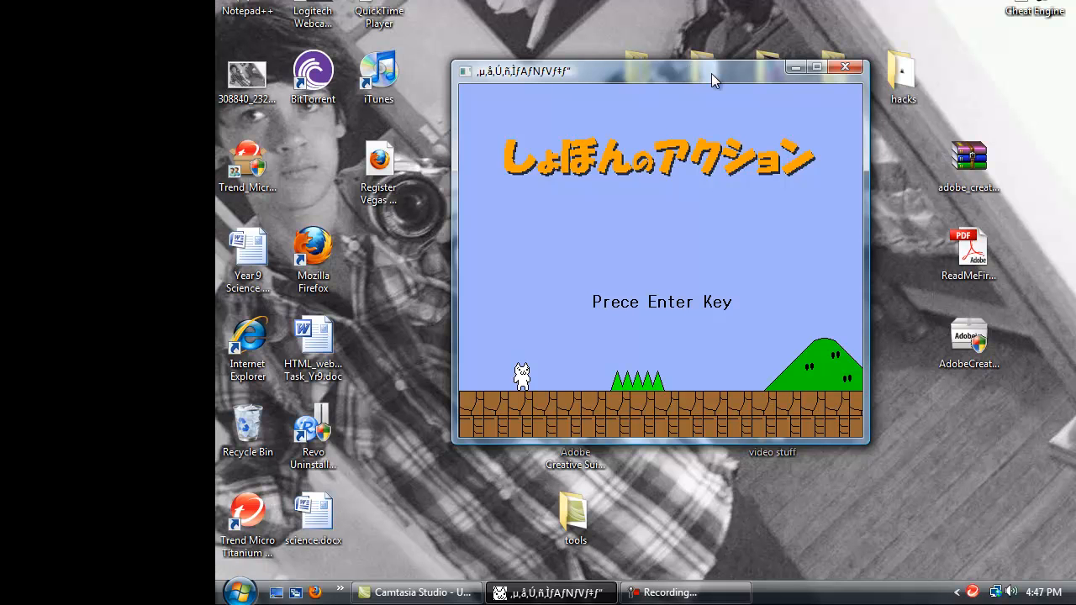